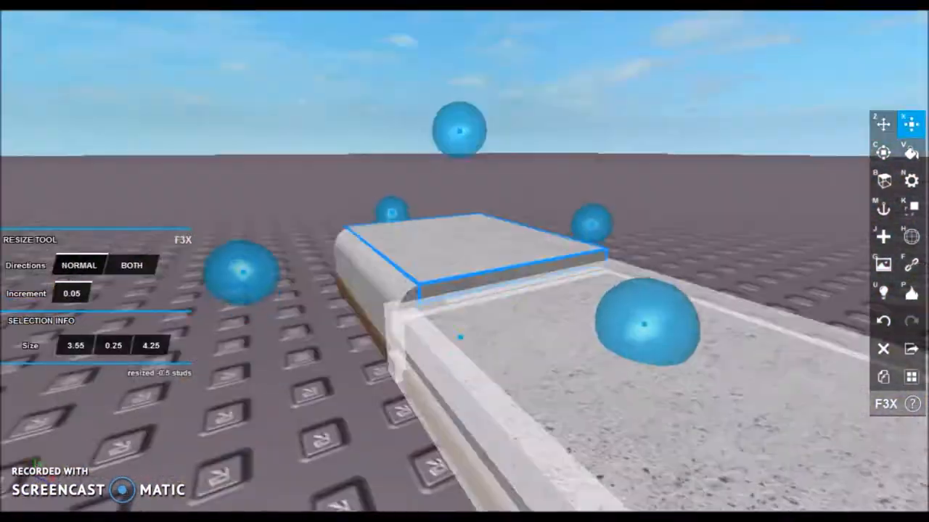
# Resize the seat cushion and a thin upright piece, saving seat 1 and seat 2 as groups.
pyautogui.click(881, 127)
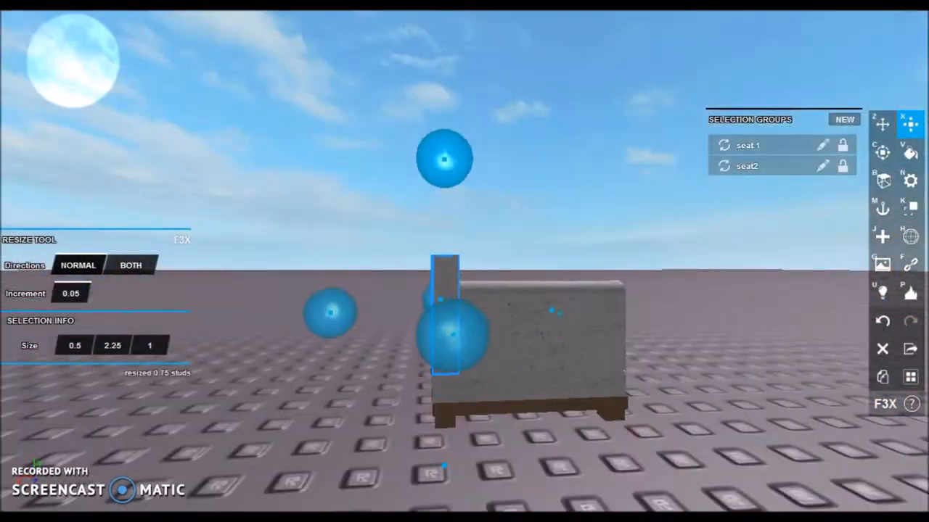
# Move the rounded armrest and tall backrest into place around the two seat cushions.
pyautogui.click(878, 125)
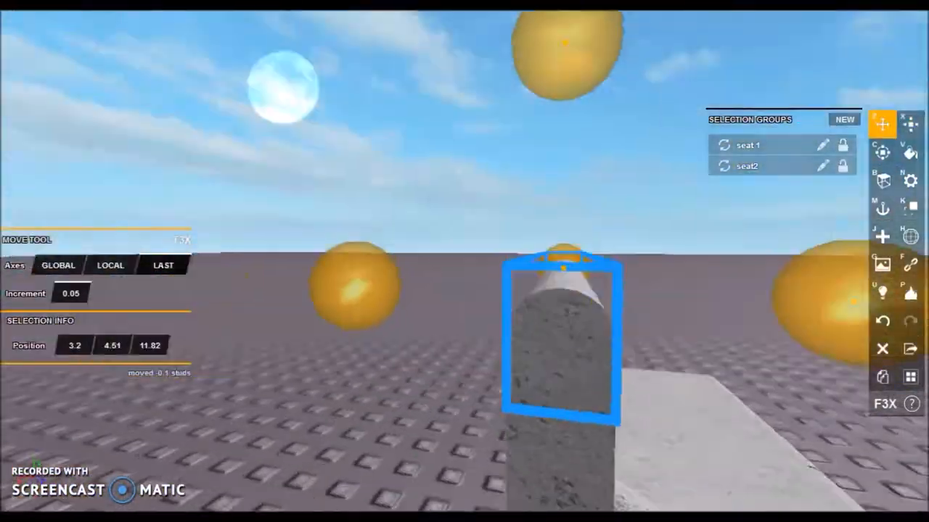
pyautogui.click(905, 127)
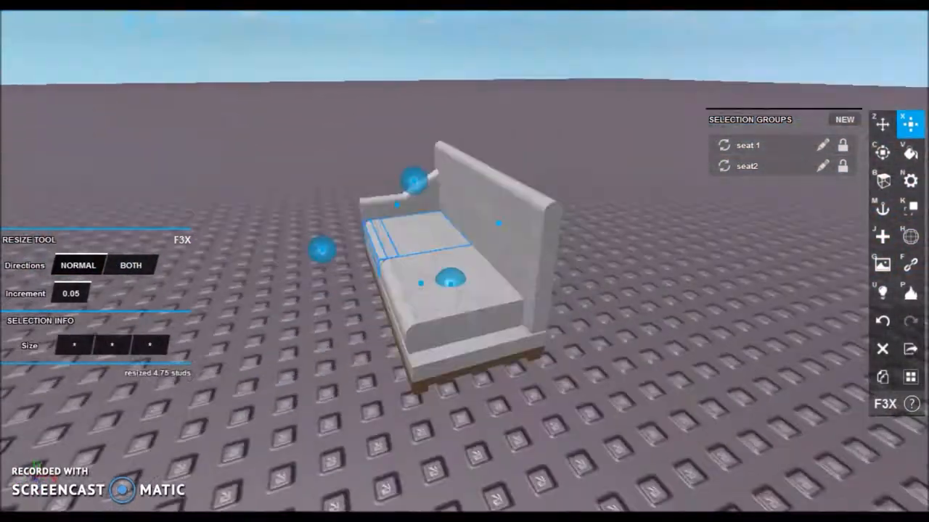
# Add a dark grey 1.95 × 1.5 × 0.5 pillow block on the baseplate beside the sofa.
pyautogui.click(879, 128)
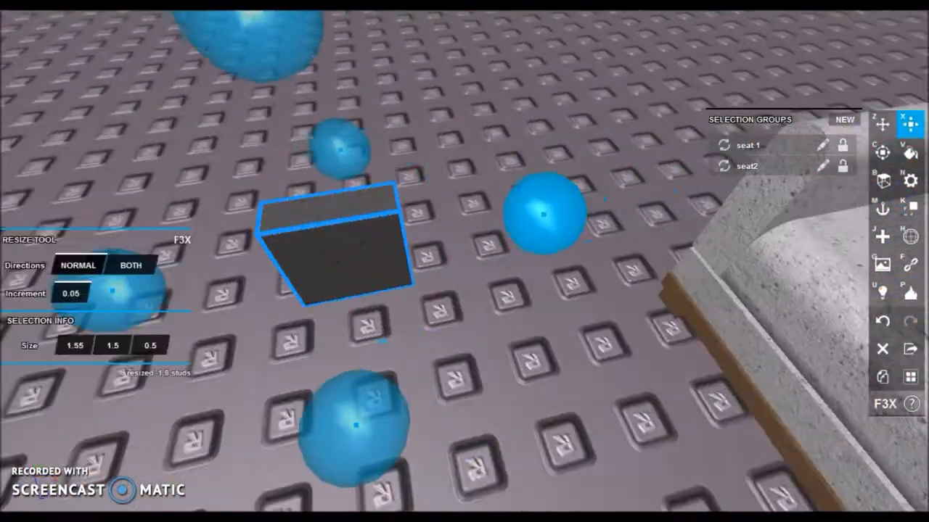
# Round the pillow's edges and wrap a thin light grey band around it using a 0.01 move increment.
pyautogui.click(879, 152)
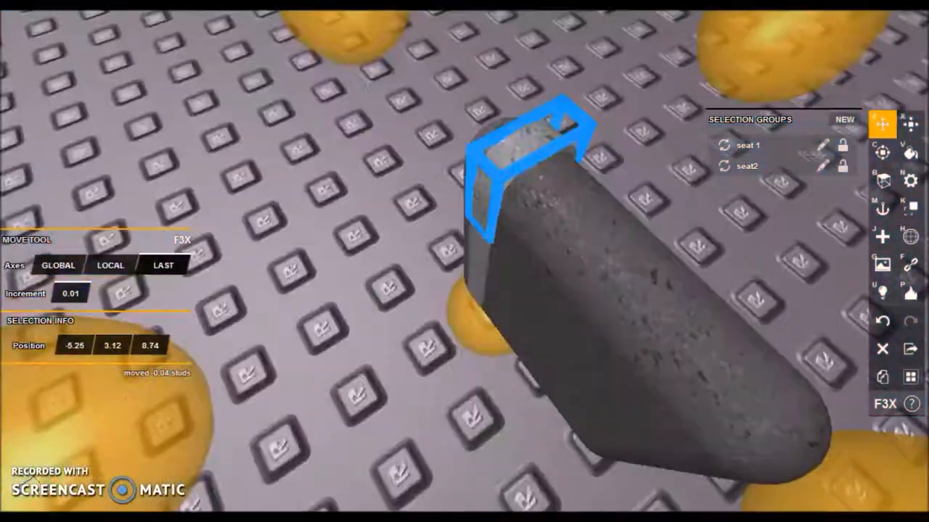
pyautogui.click(908, 129)
pyautogui.write('0.05')
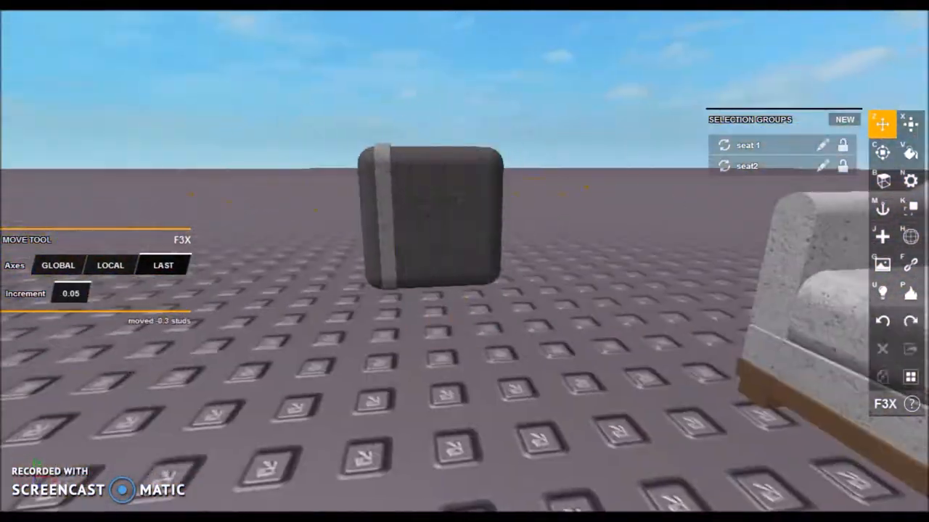
# Duplicate the pillow group and set both cross-banded pillows against the backrest as a third saved group.
pyautogui.click(914, 151)
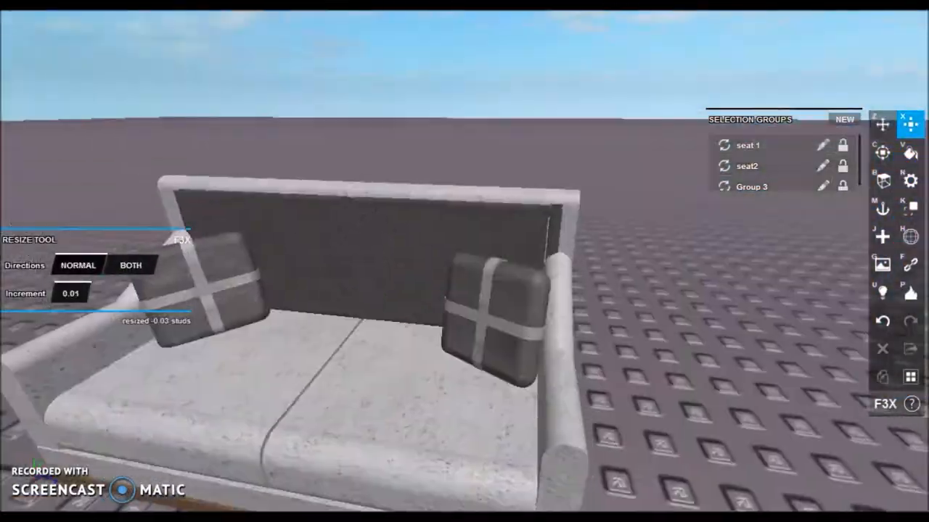
pyautogui.click(882, 129)
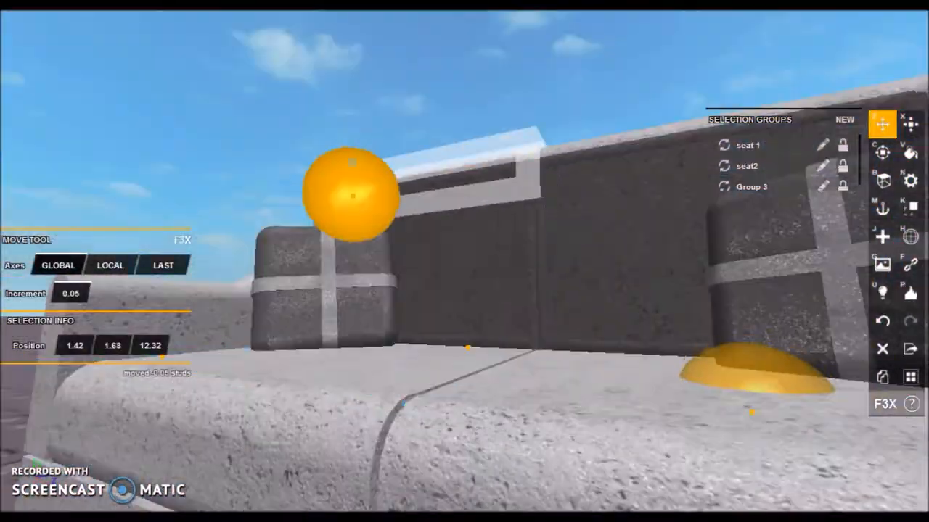